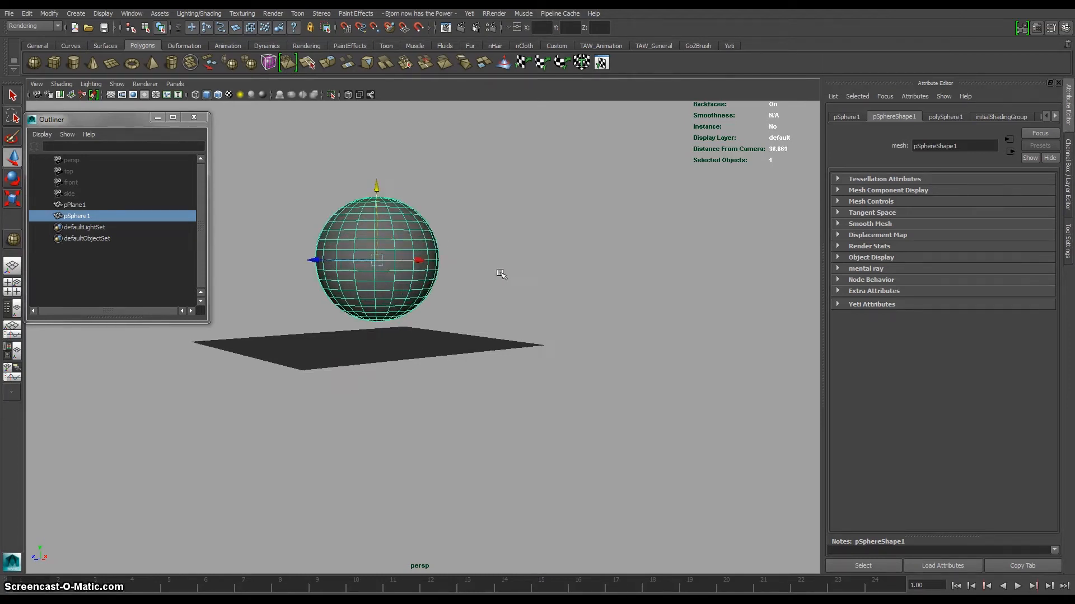
# Create a Yeti node on pSphere1 and add pPlane1 as an input object
pyautogui.click(469, 14)
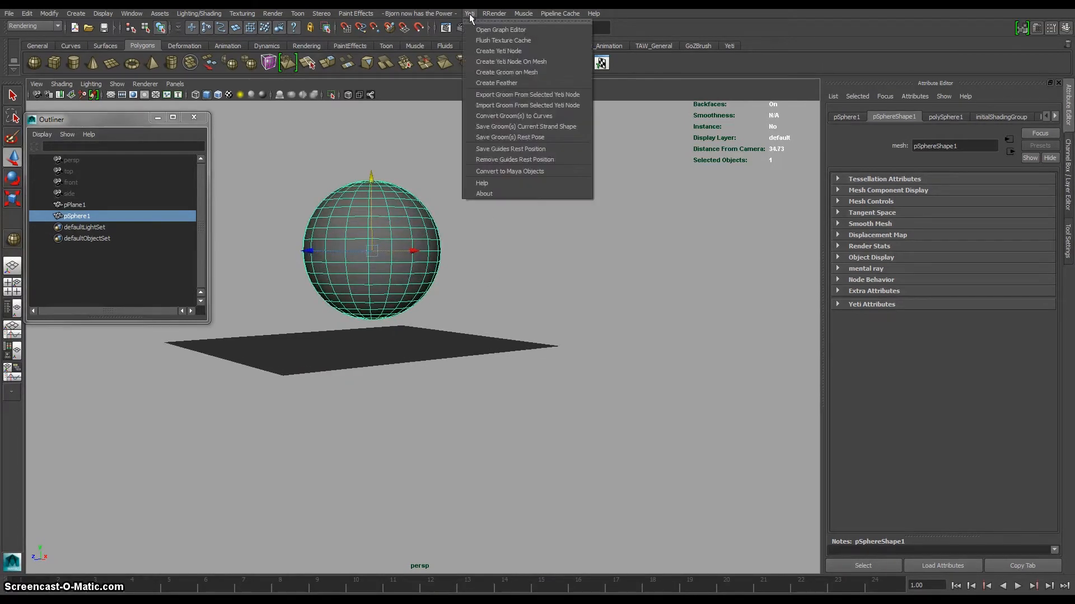
pyautogui.click(499, 50)
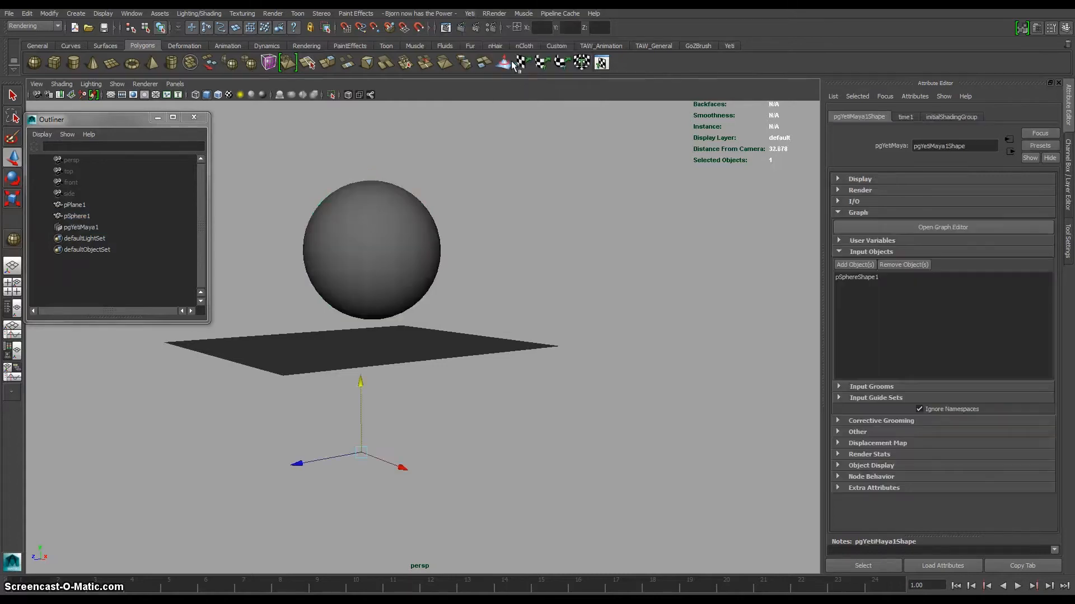
pyautogui.click(80, 228)
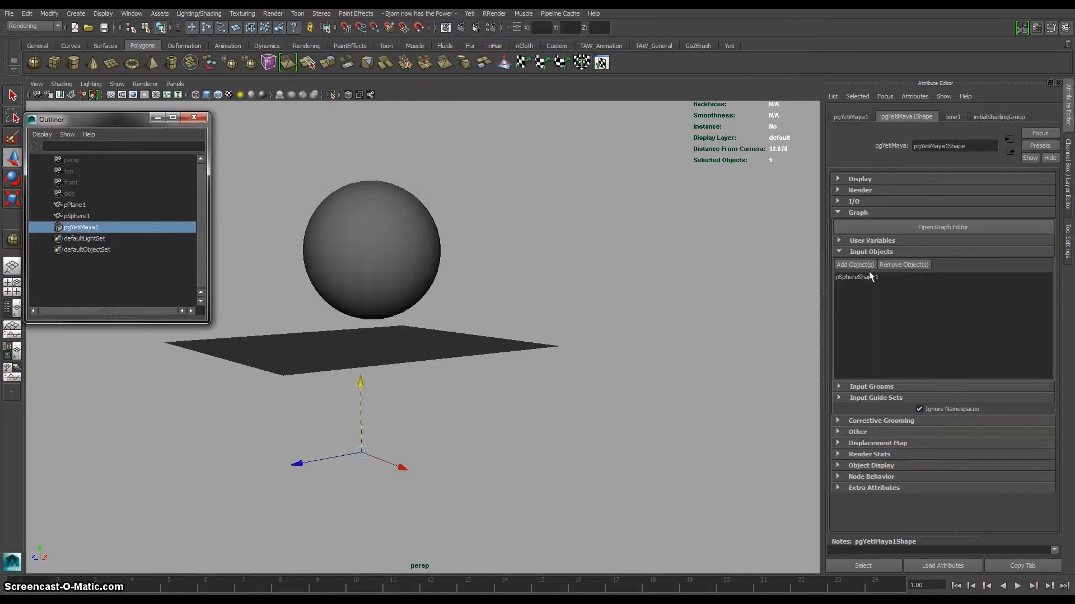
pyautogui.click(853, 265)
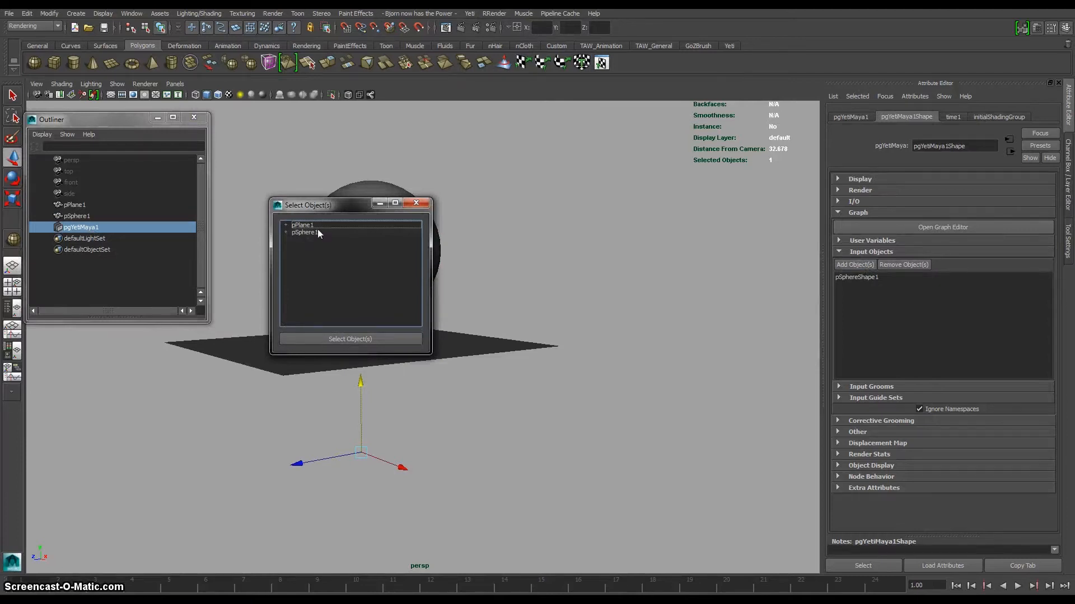
pyautogui.click(302, 225)
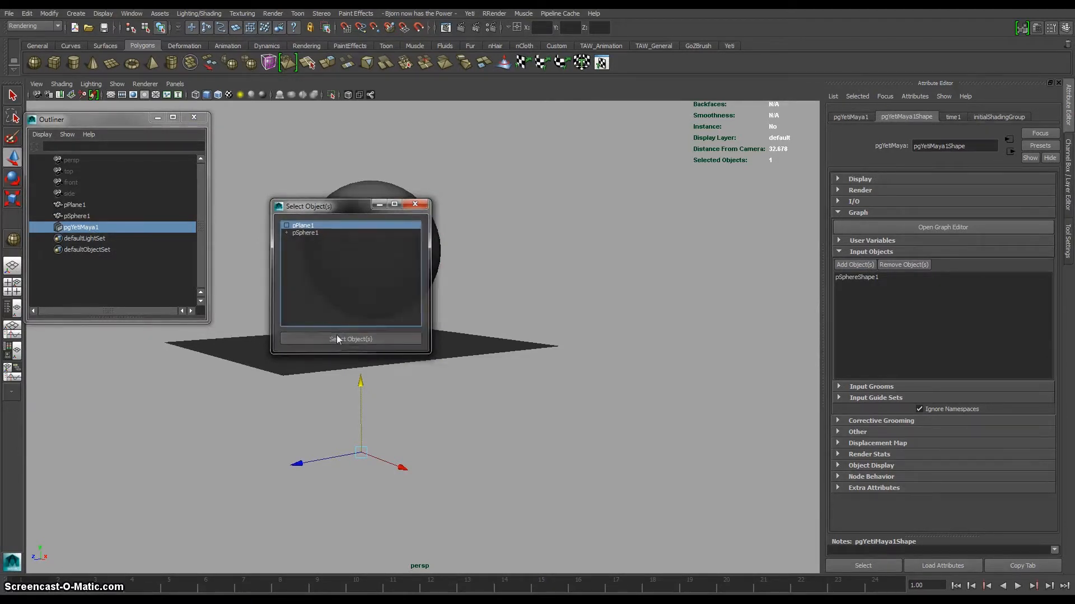
pyautogui.click(351, 338)
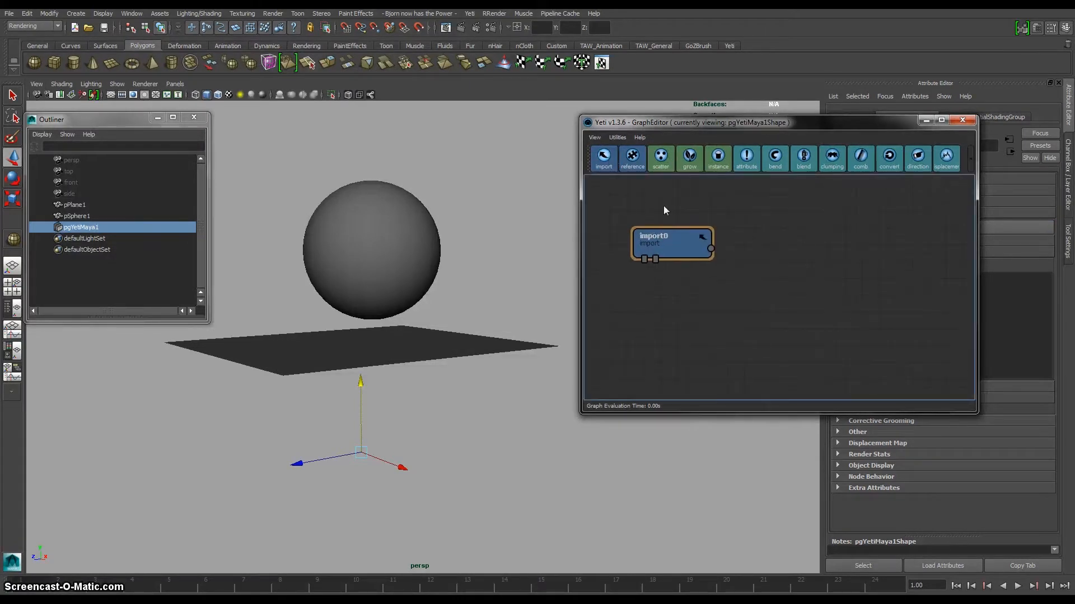
# Add an import node reading pPlaneShape1 and a scatter node fed by import0
pyautogui.click(602, 159)
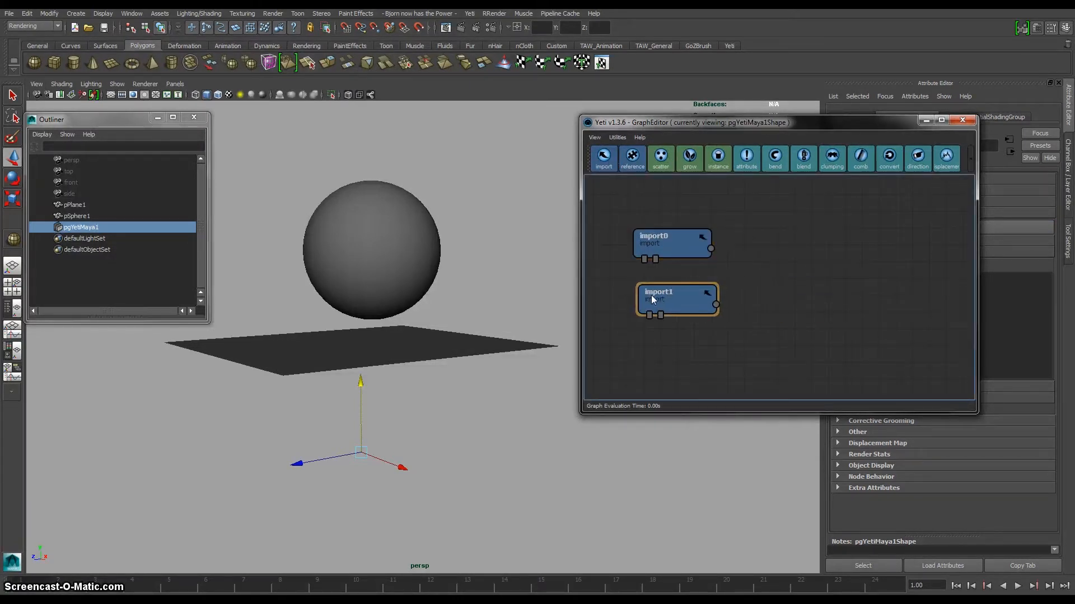
pyautogui.doubleClick(672, 242)
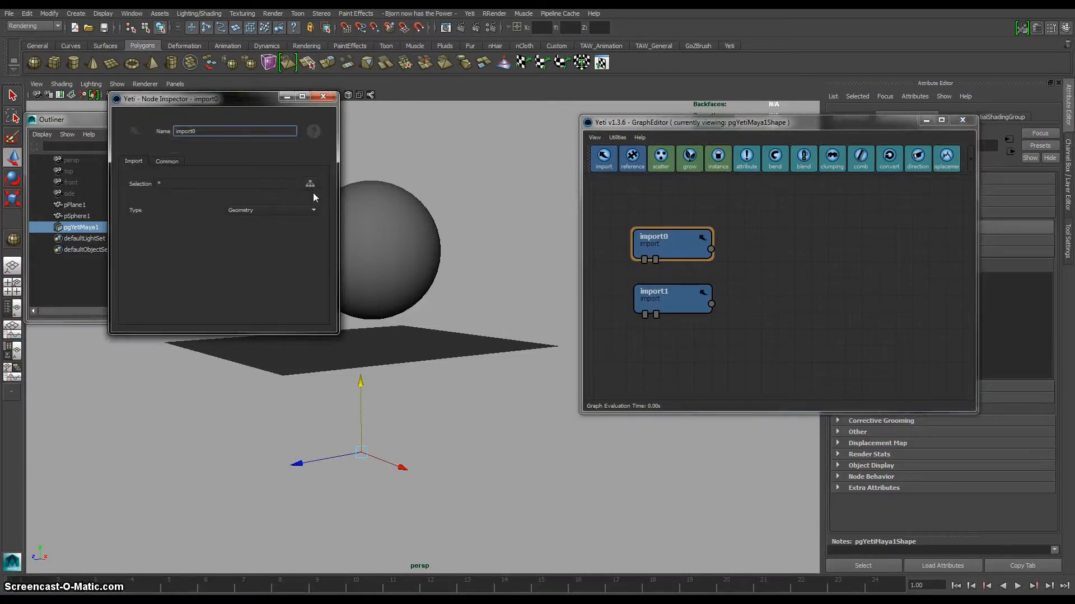
pyautogui.click(310, 183)
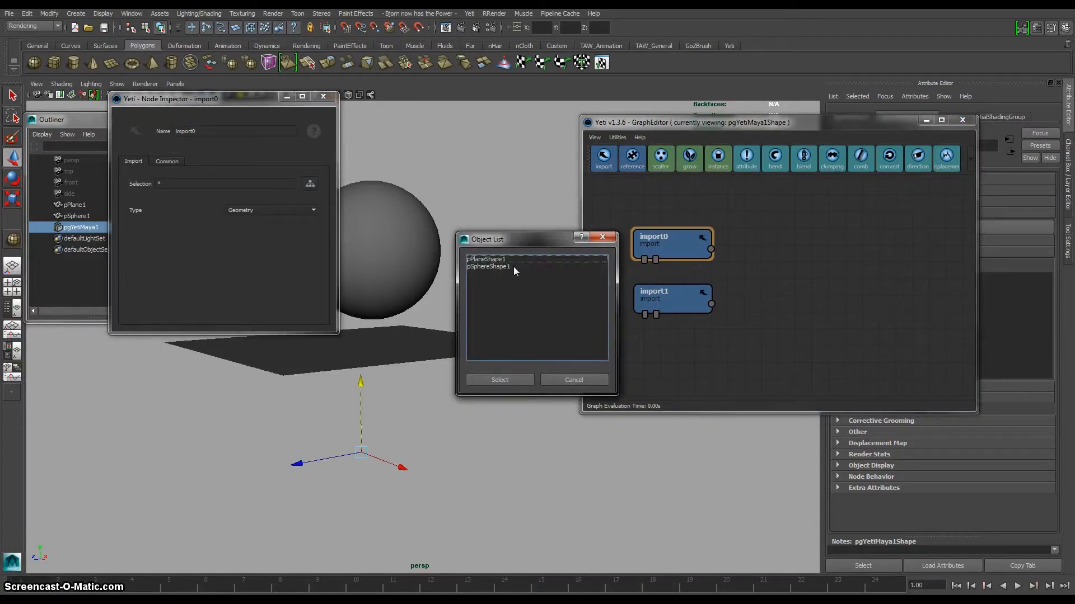
pyautogui.click(488, 267)
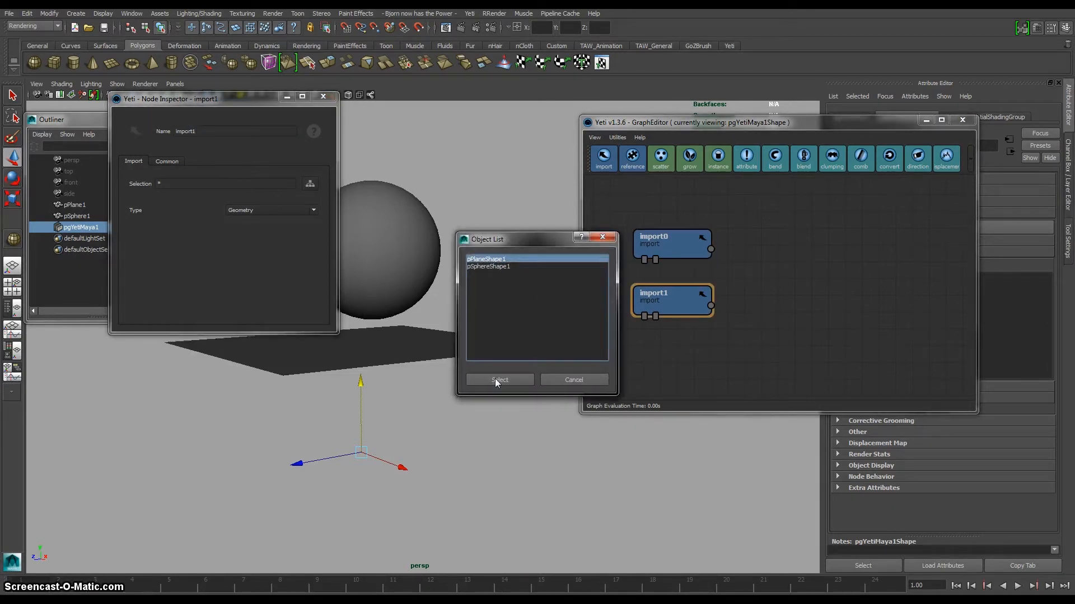
pyautogui.click(499, 380)
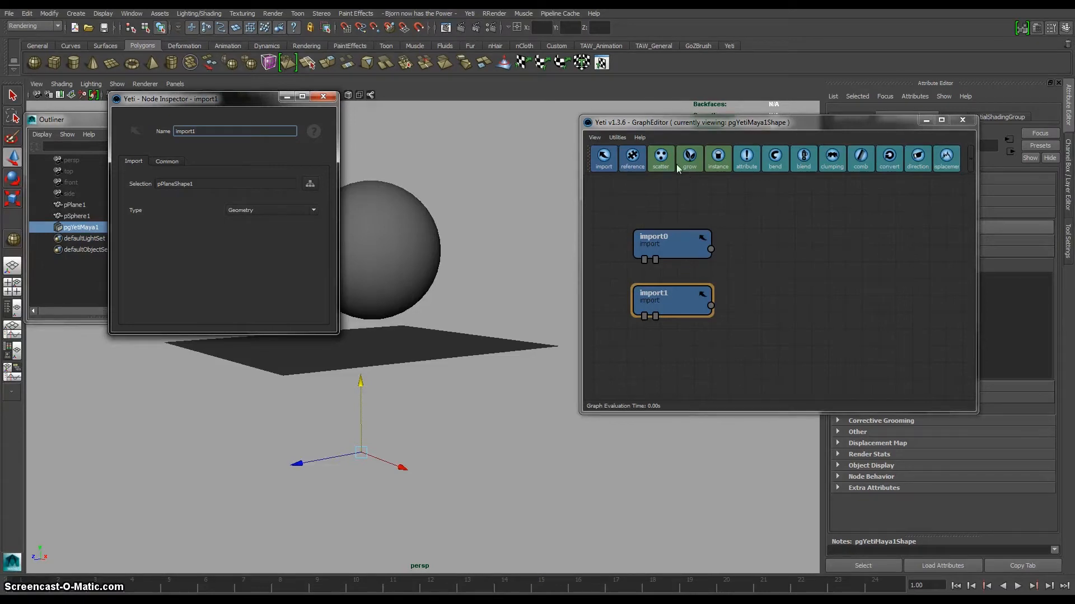
pyautogui.click(661, 158)
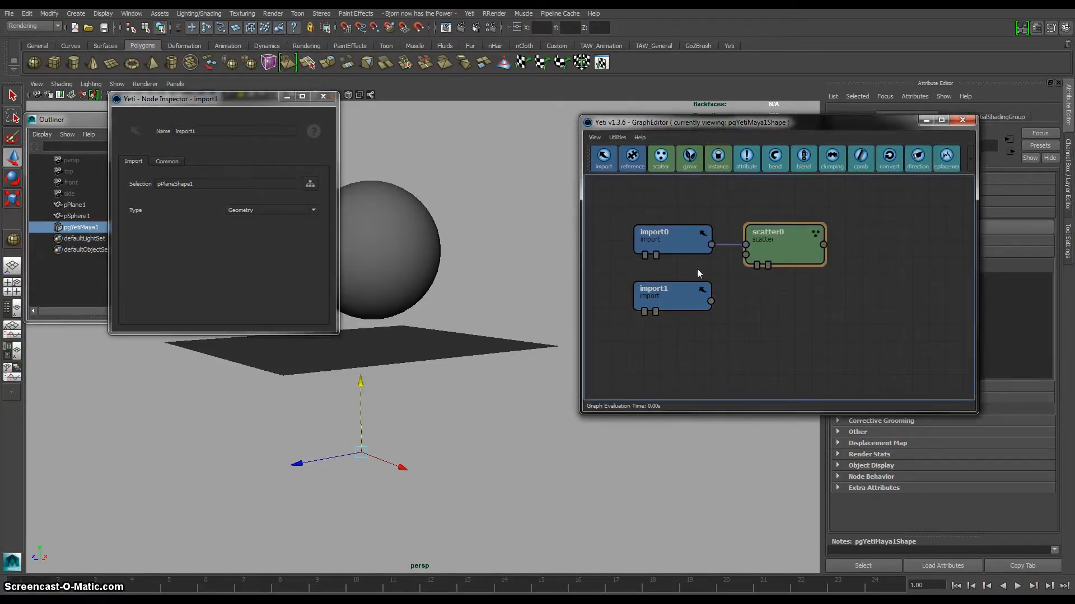
# Add group0 joining scatter0 and import1, named 'bounding' in Bounding Object mode
pyautogui.click(783, 246)
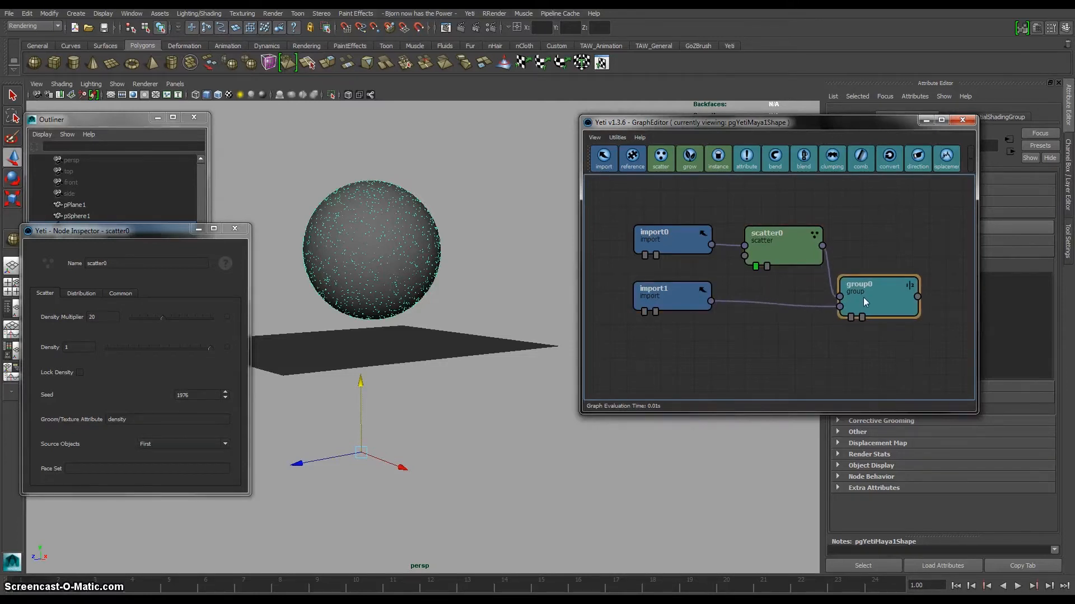
pyautogui.click(879, 287)
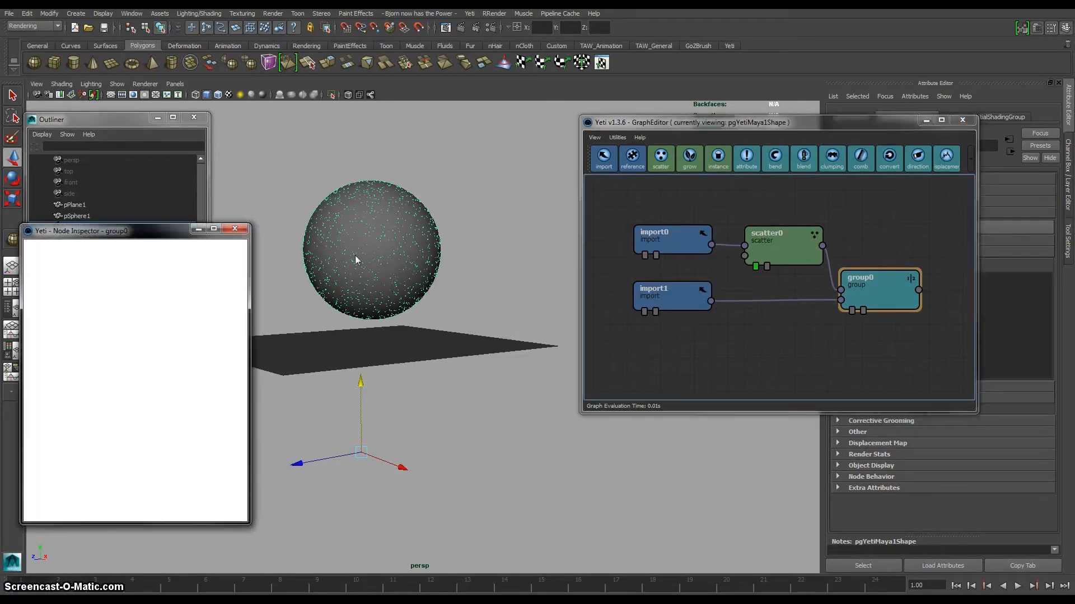
pyautogui.click(879, 288)
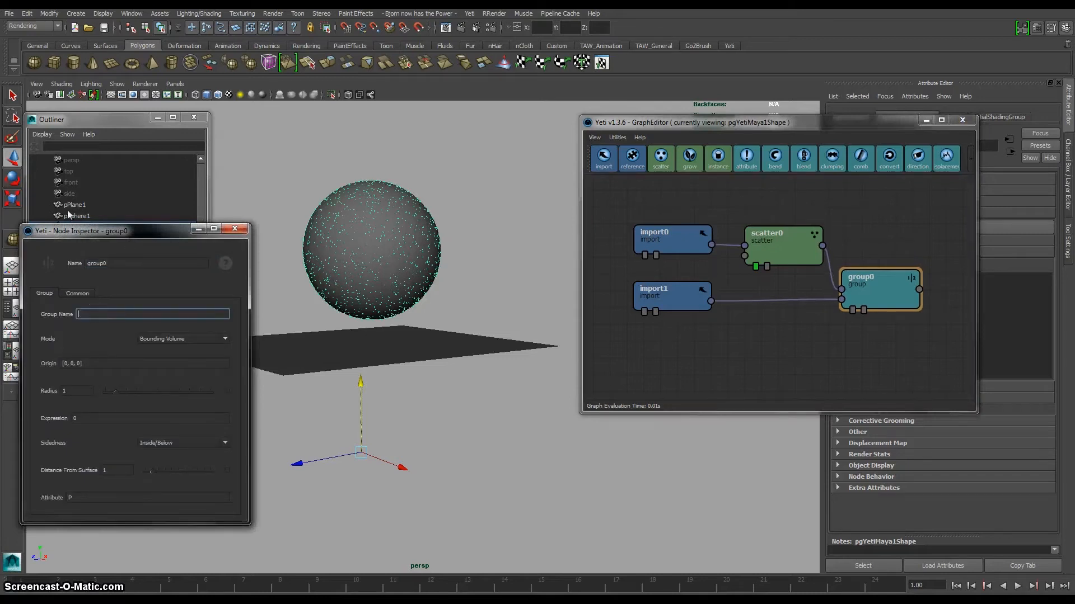
pyautogui.write('bounding')
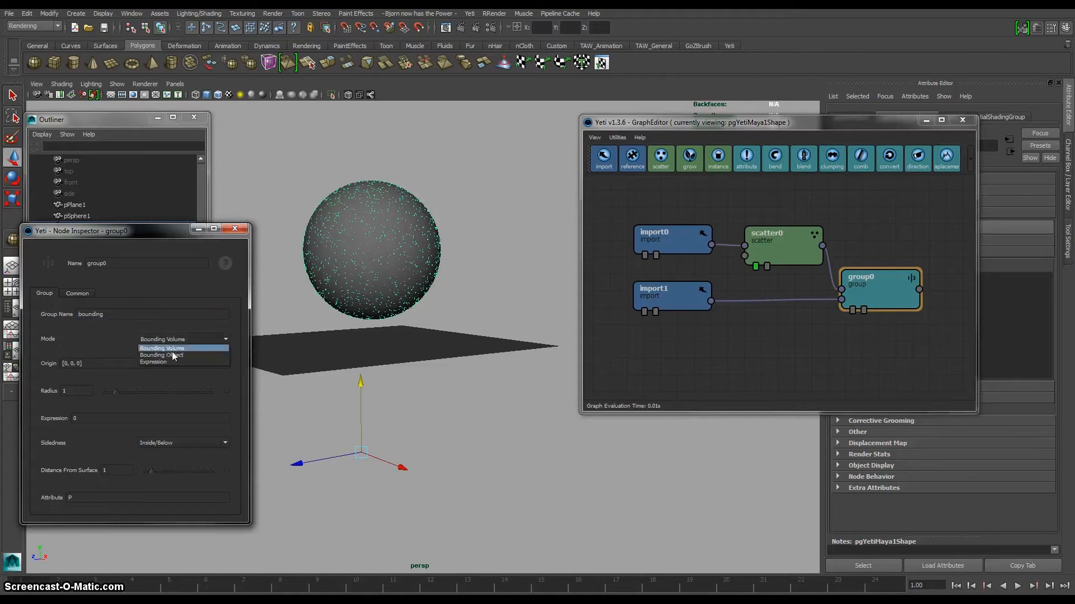
pyautogui.click(161, 355)
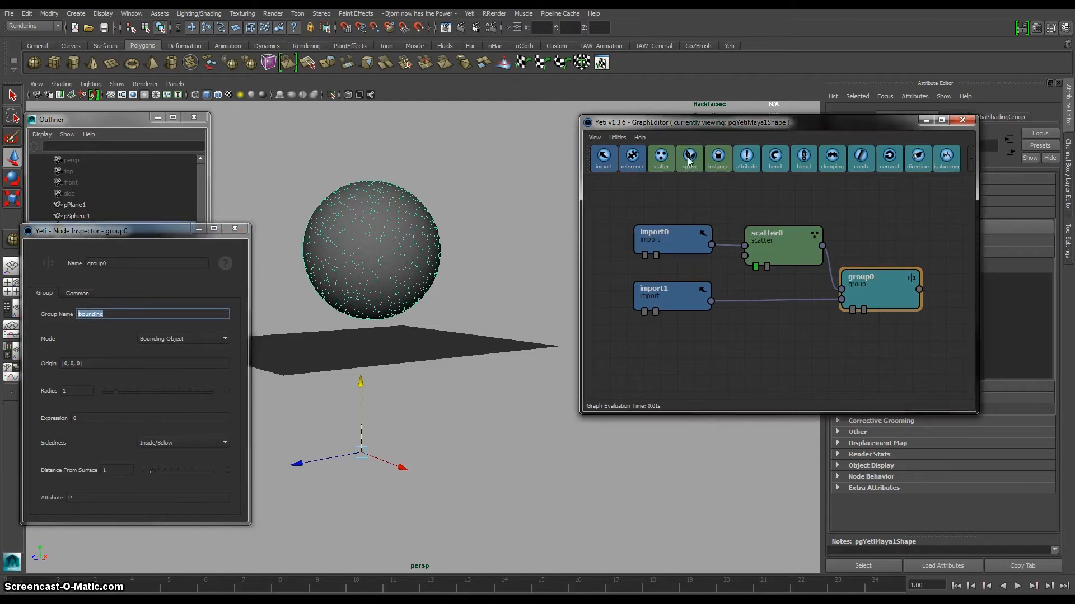
# Add a grow node after group0 with its Common Group set to 'bounding'
pyautogui.click(688, 158)
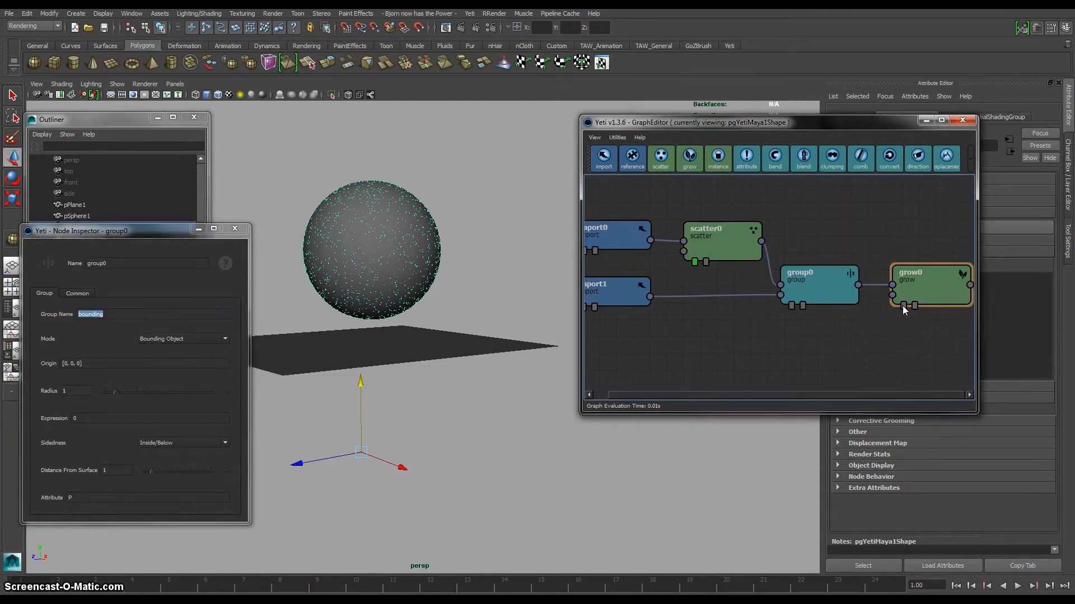
pyautogui.click(929, 285)
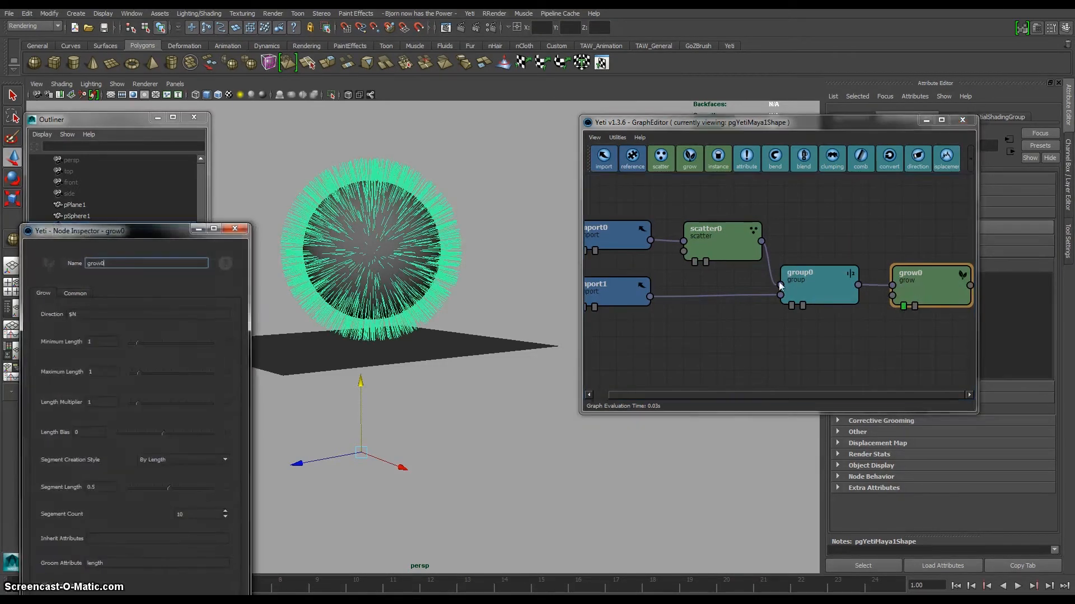
pyautogui.click(75, 293)
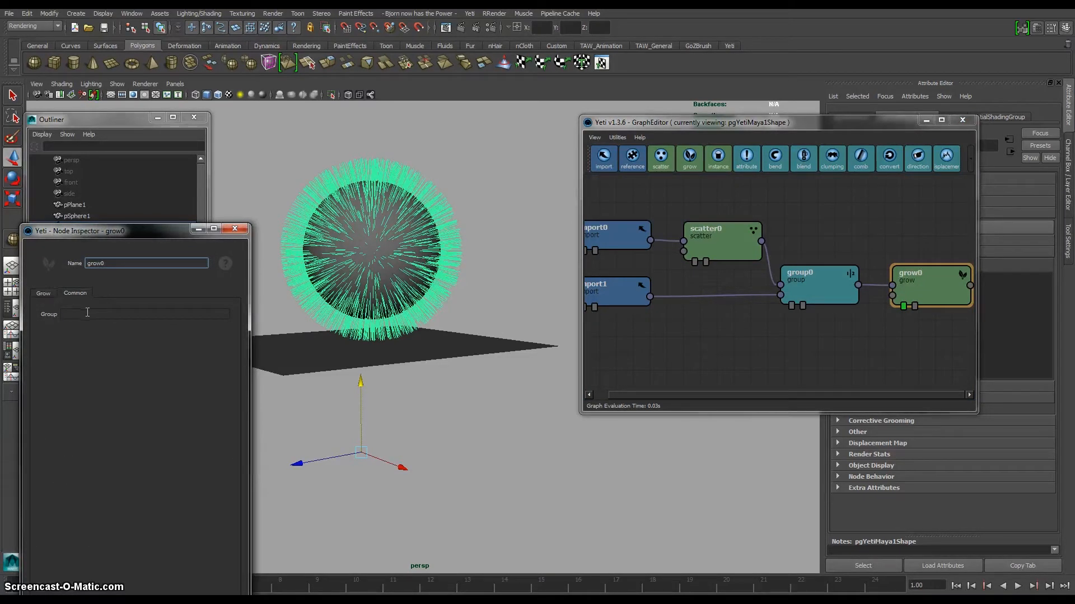
pyautogui.write('bounding')
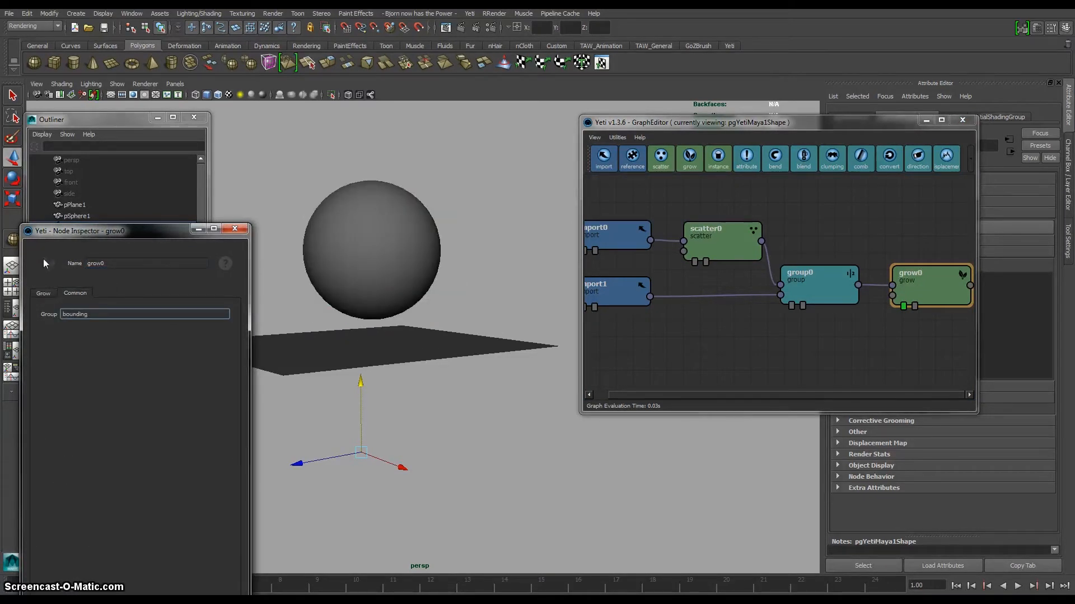
pyautogui.click(43, 293)
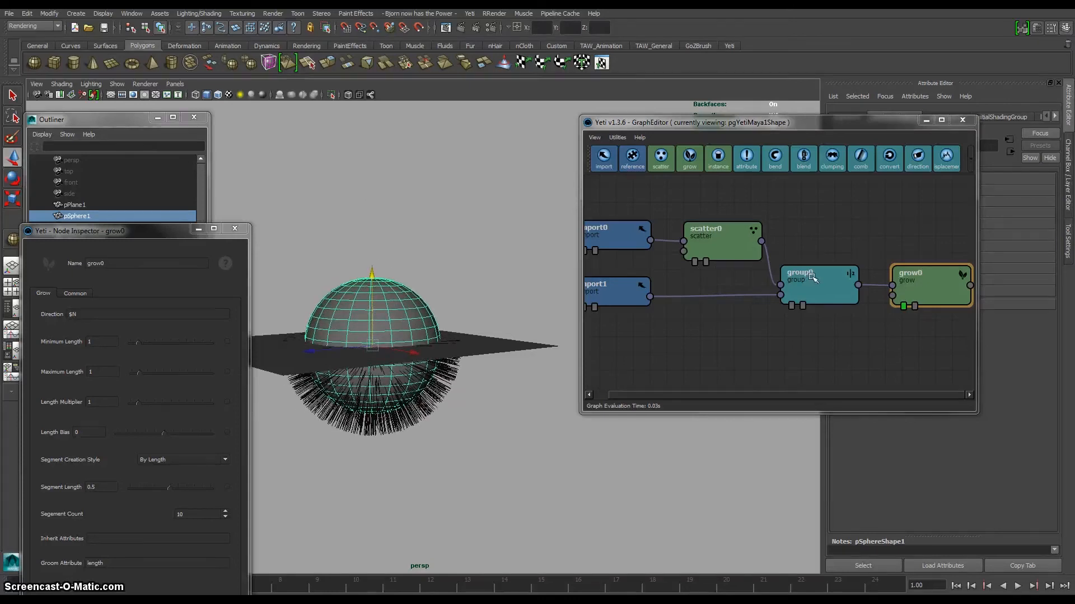
# Set group0's Sidedness to Outside/Above, then to Close To Surface
pyautogui.click(816, 285)
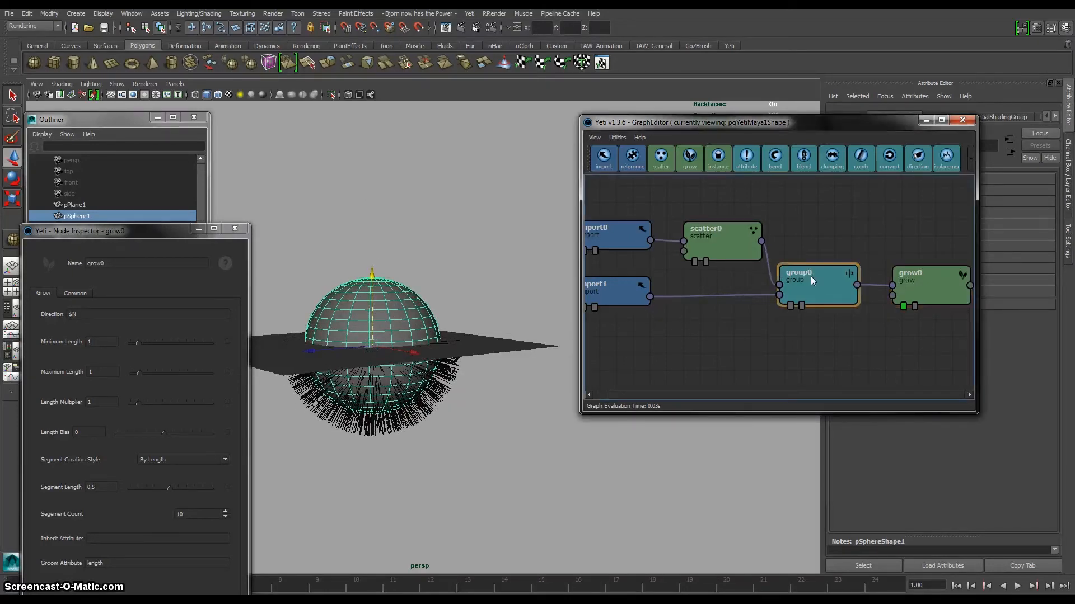
pyautogui.click(816, 281)
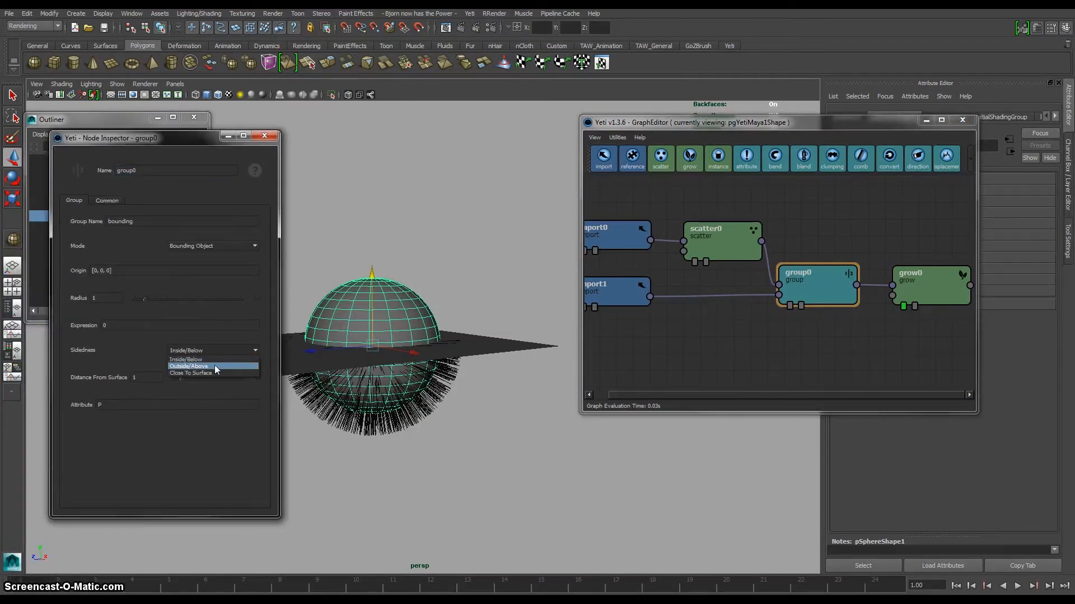
pyautogui.click(213, 366)
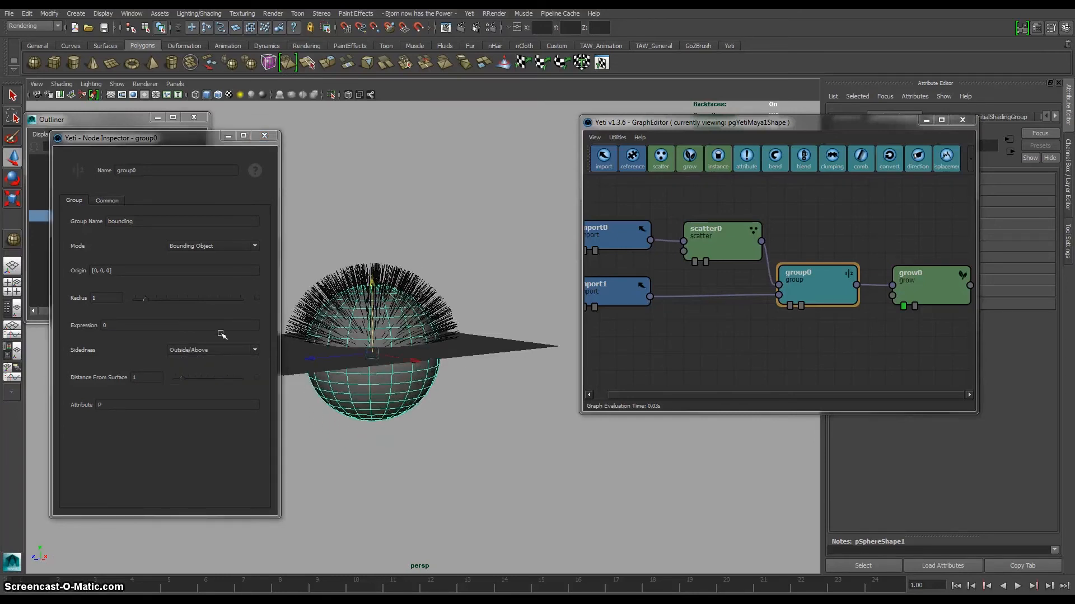
pyautogui.click(213, 350)
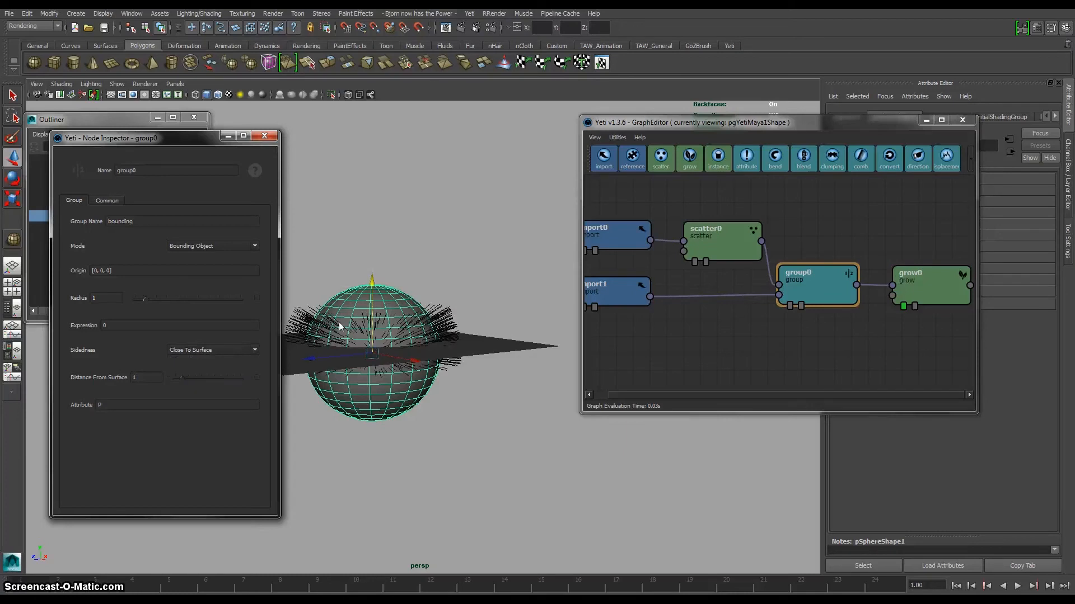